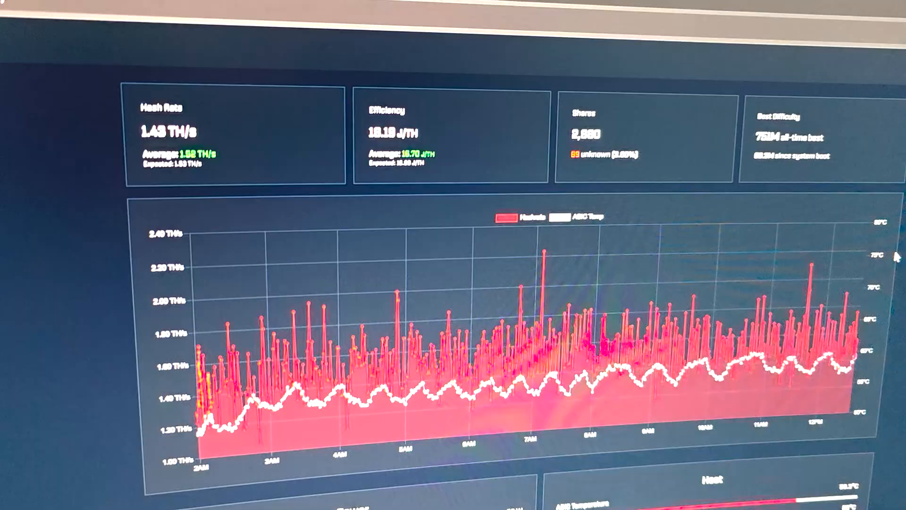
scroll(down, 3)
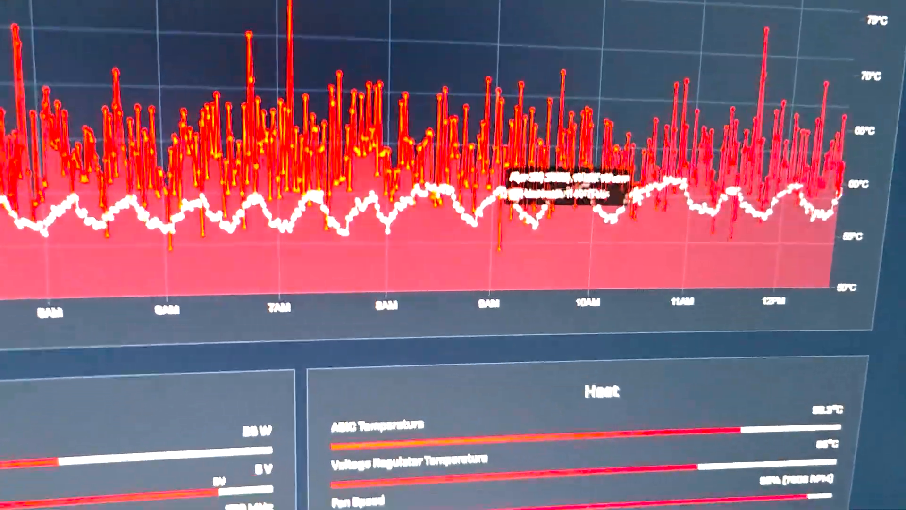
scroll(down, 3)
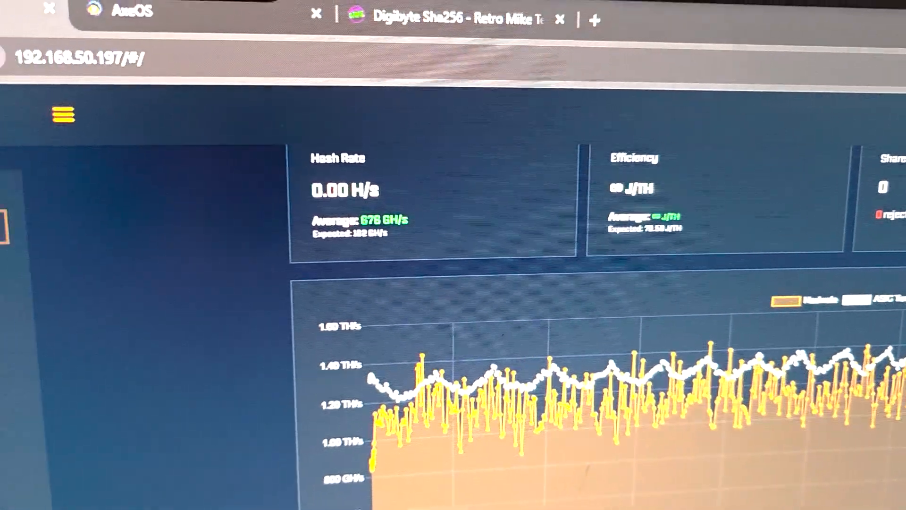
scroll(down, 3)
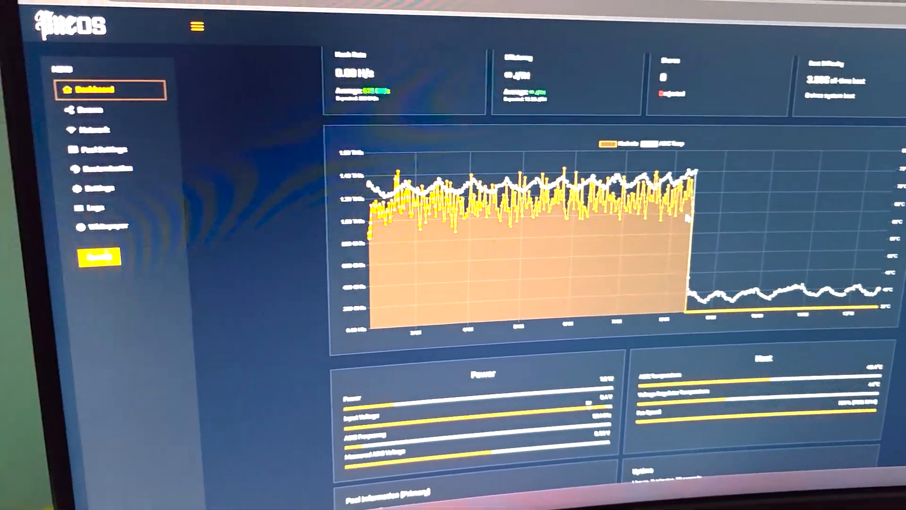
scroll(down, 3)
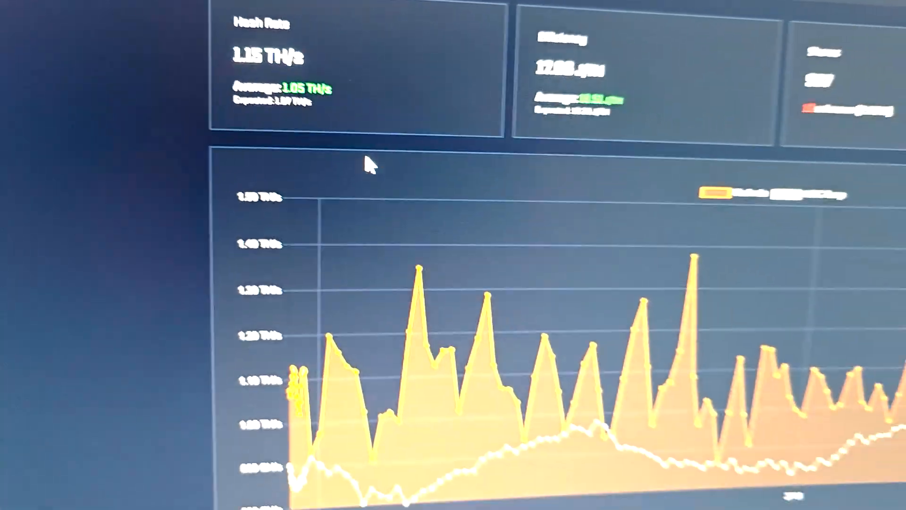
scroll(down, 3)
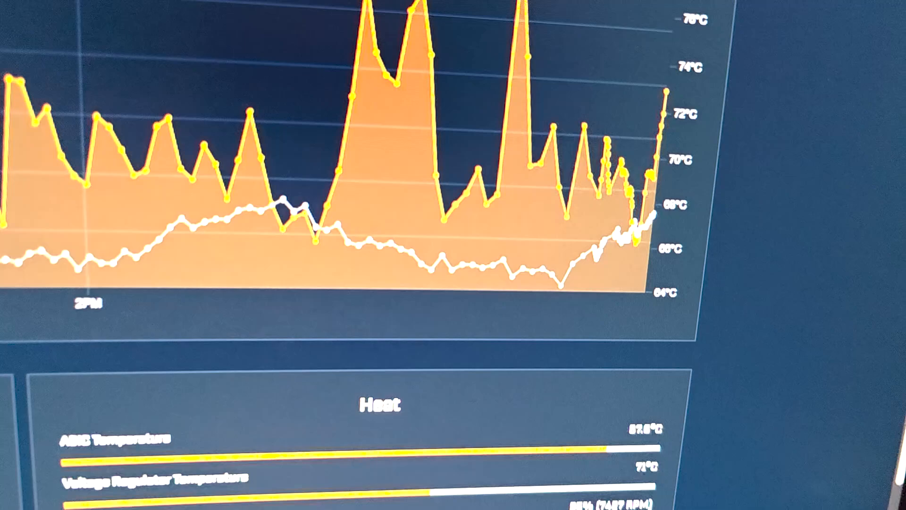
scroll(down, 3)
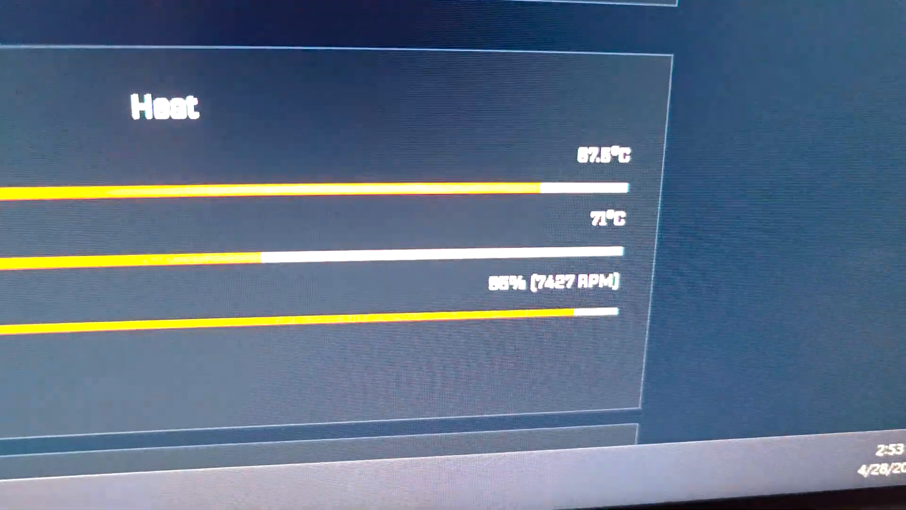
scroll(up, 3)
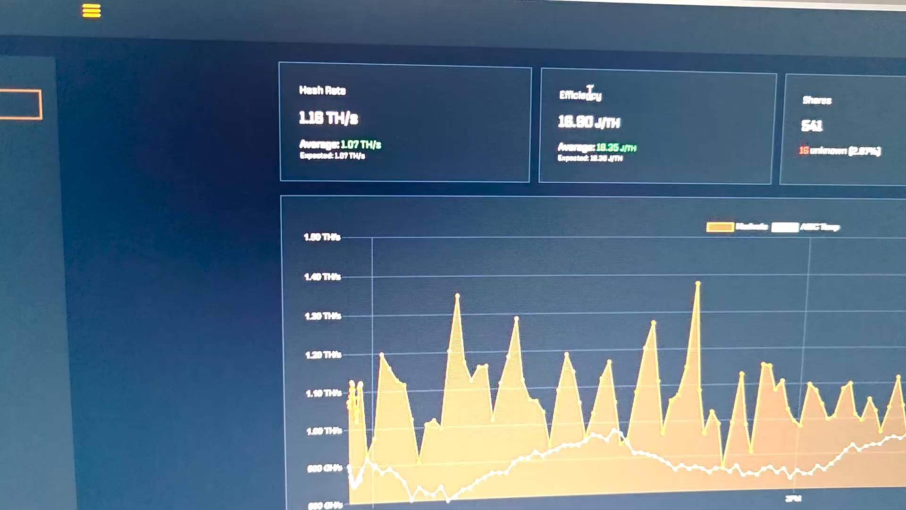
scroll(down, 3)
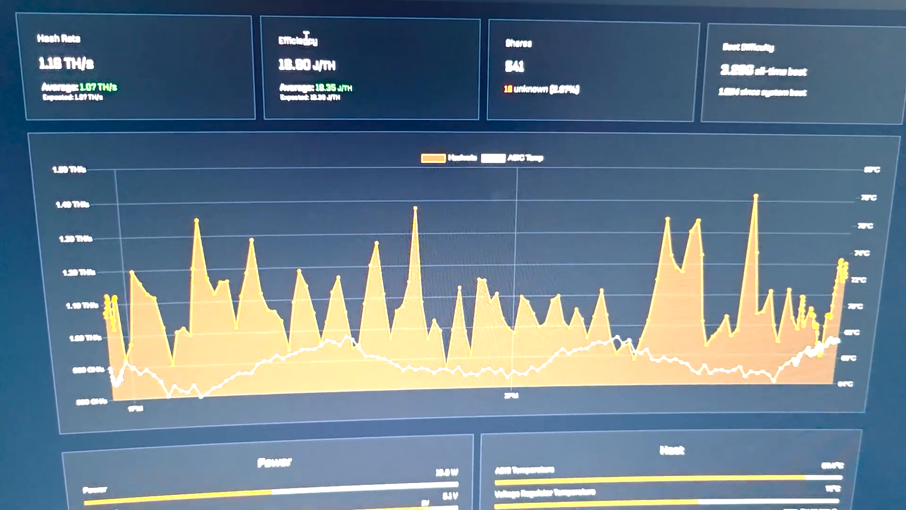
scroll(down, 3)
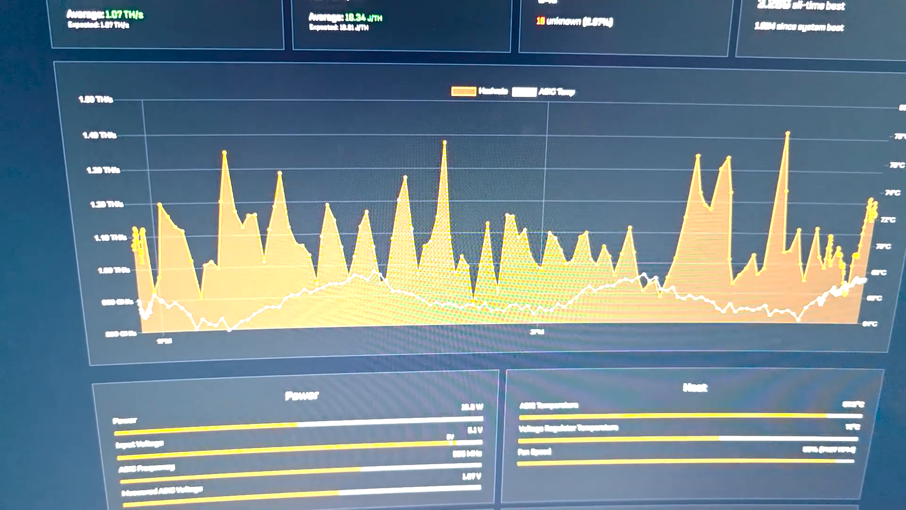